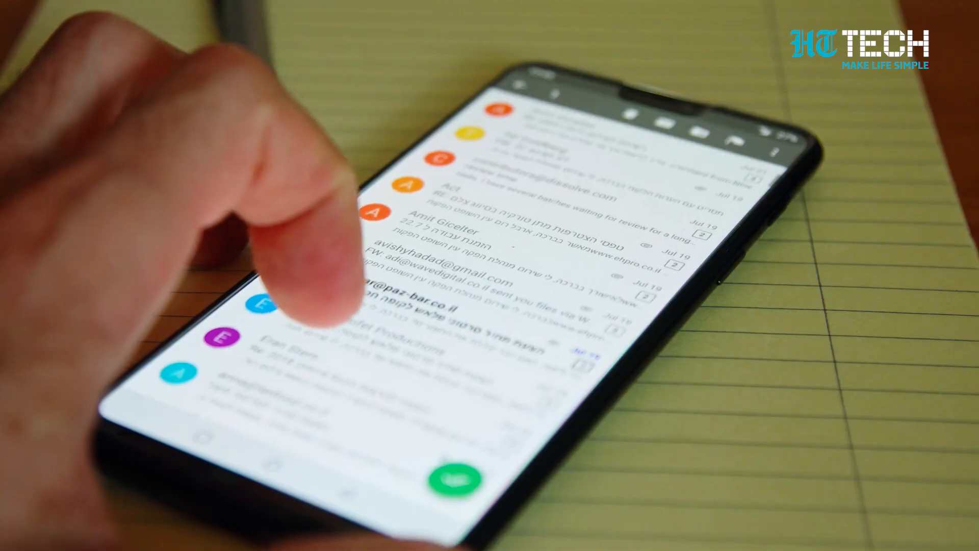
- Scroll to the bottom of the redBus spam email and follow its unsubscribe link
scroll(down, 3)
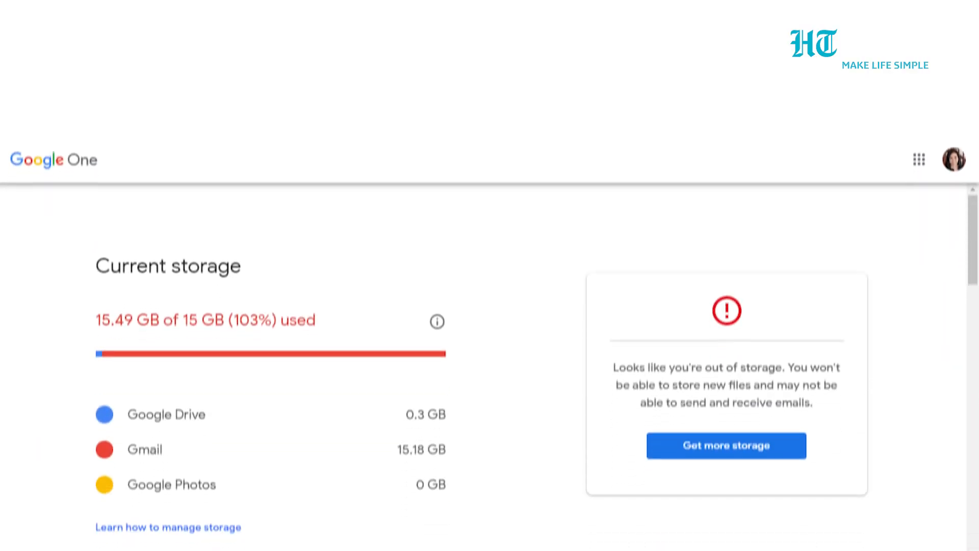
scroll(down, 3)
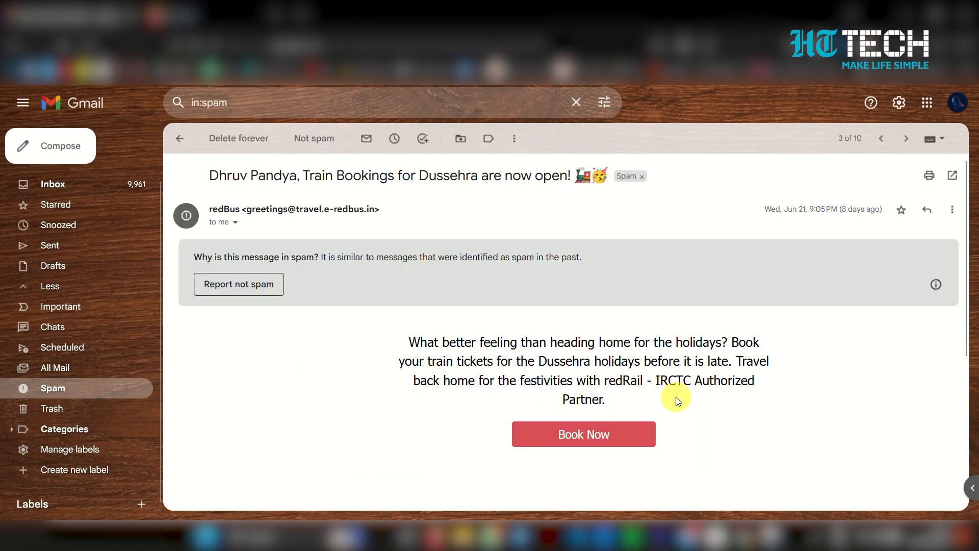
scroll(down, 3)
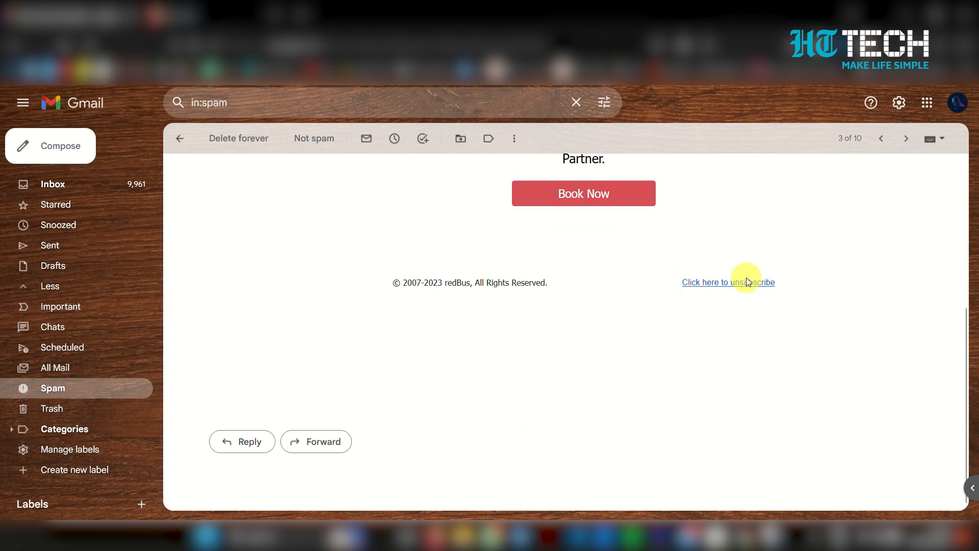
click(728, 281)
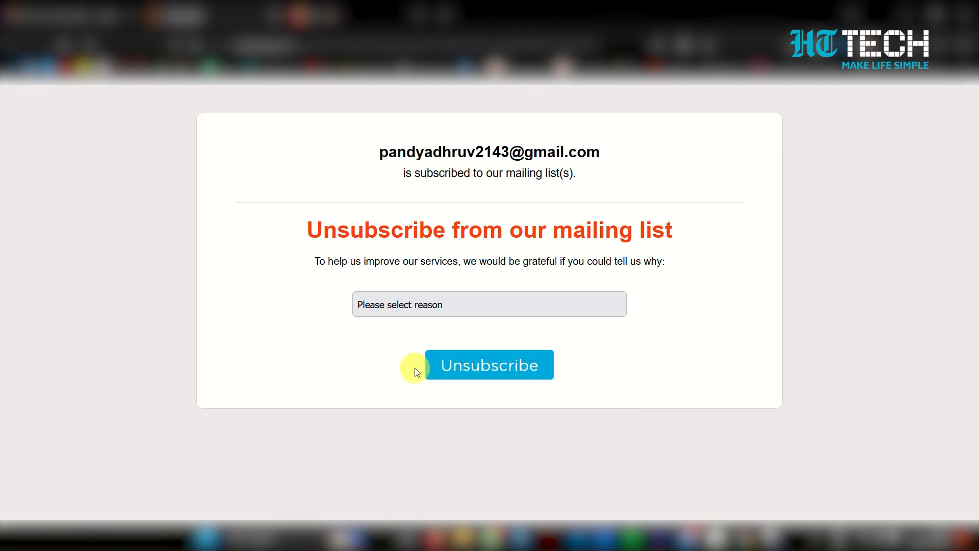
- Unsubscribe from redBus, choosing 'Your emails are too frequent' as the reason
click(489, 304)
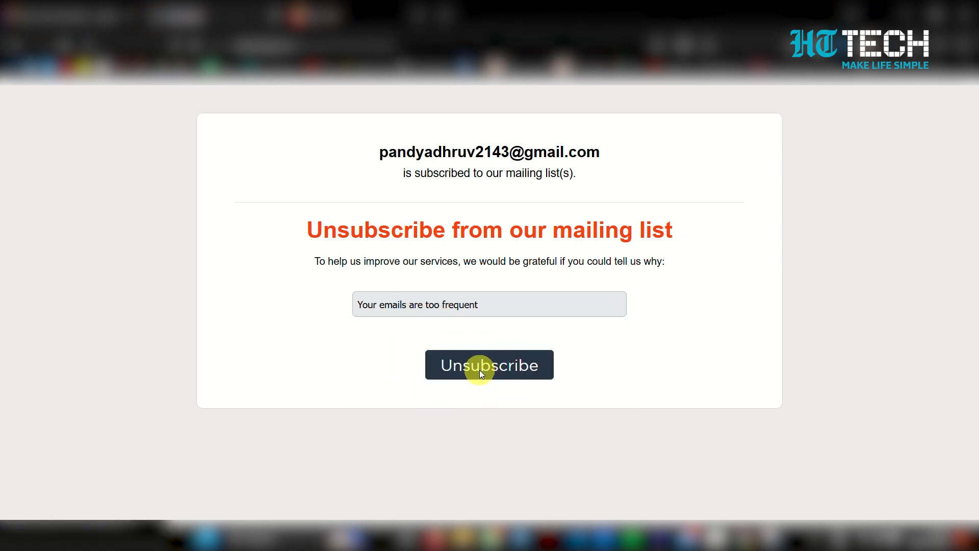
click(489, 365)
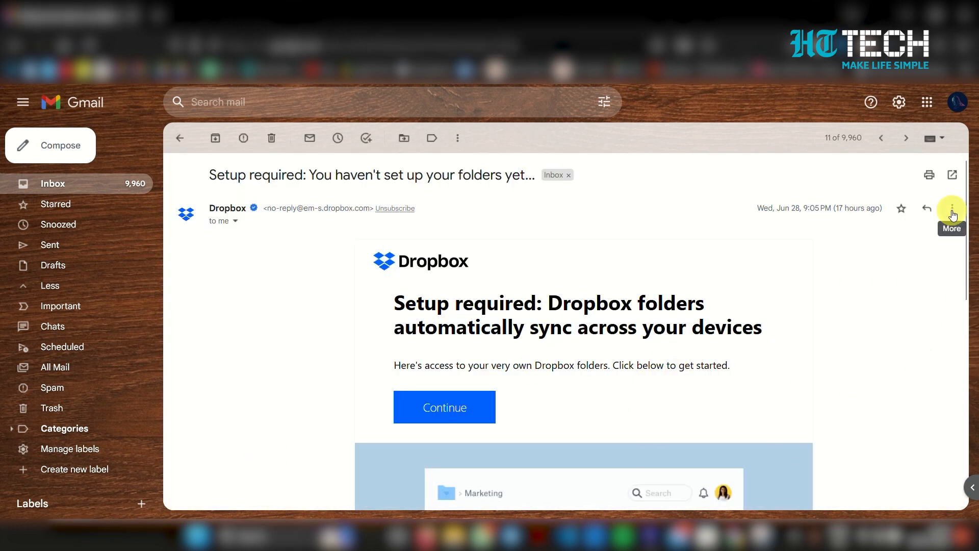
- From the Dropbox email's More menu, choose 'Filter messages like this'
click(948, 209)
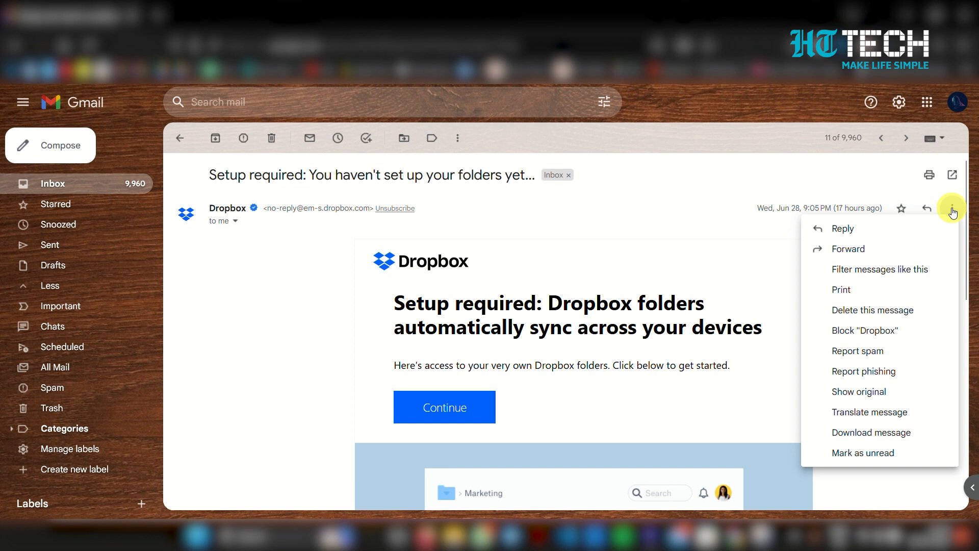
mouse_move(873, 269)
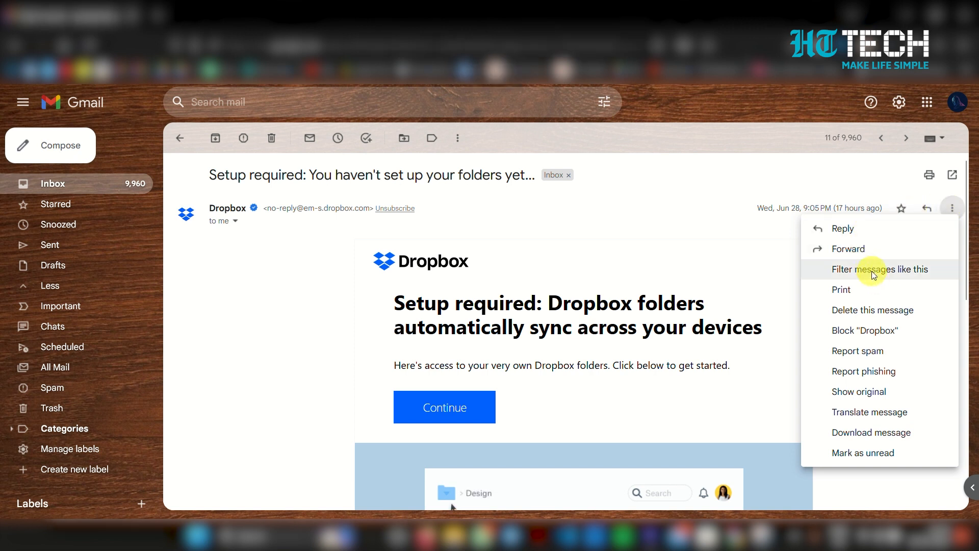
click(881, 269)
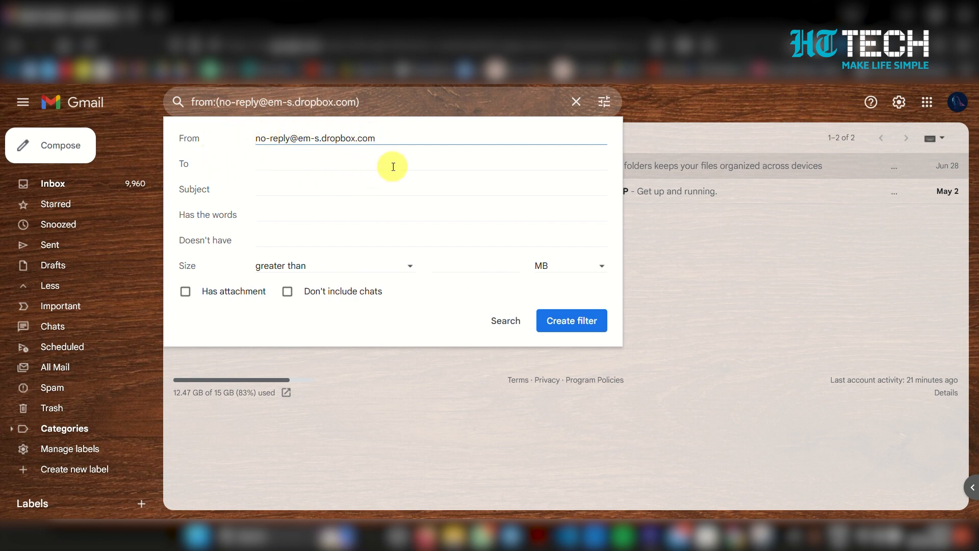
mouse_move(514, 308)
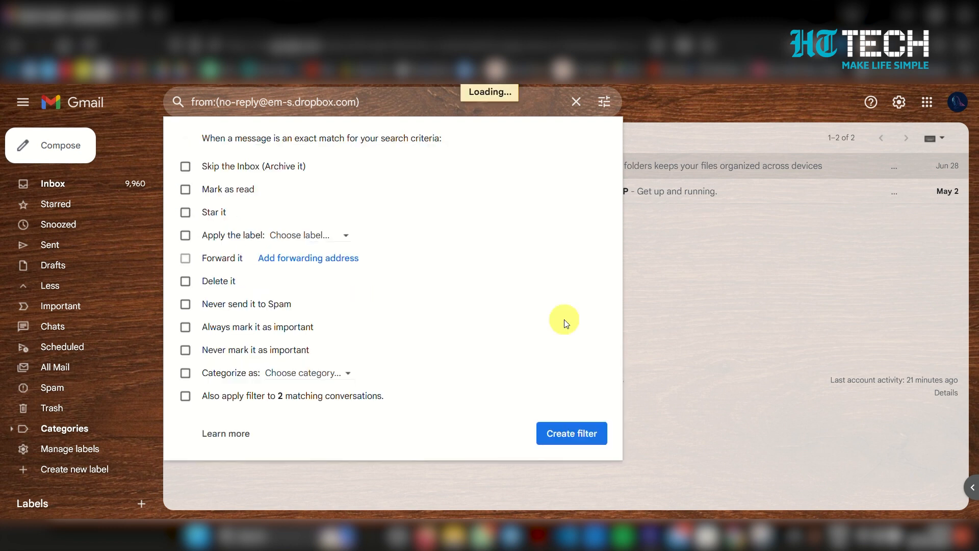
- Create the Dropbox sender filter with 'Skip the Inbox (Archive it)' ticked
click(185, 166)
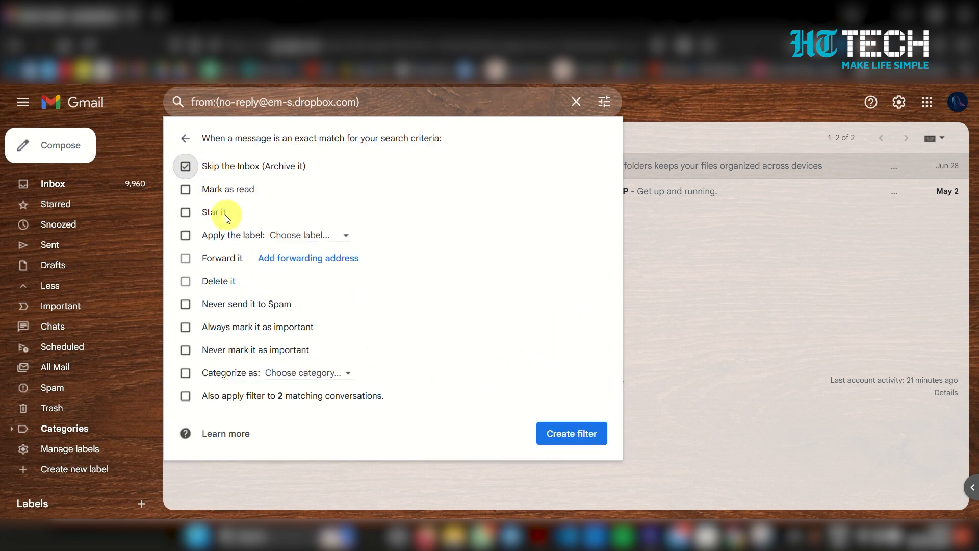
click(185, 395)
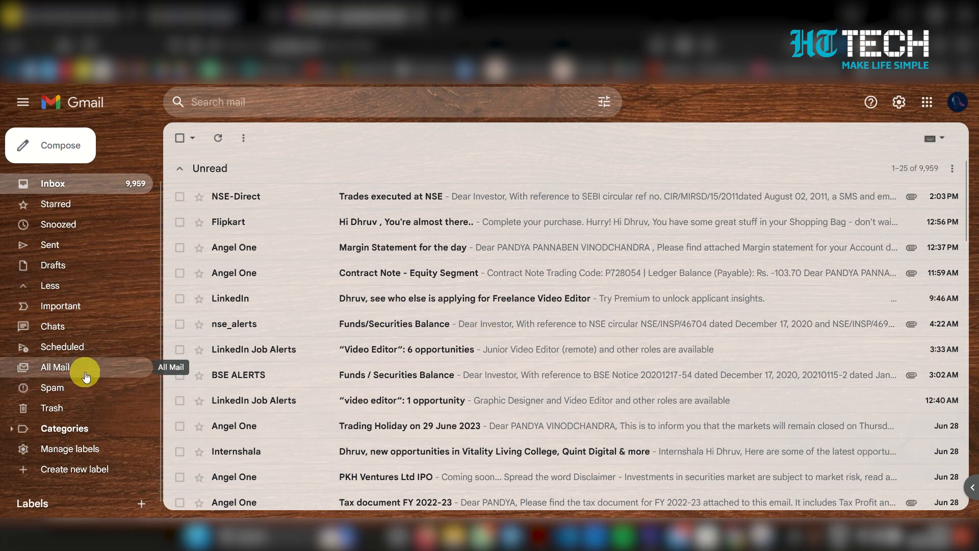
- Go to All Mail and select all 50 conversations on its first page
click(56, 367)
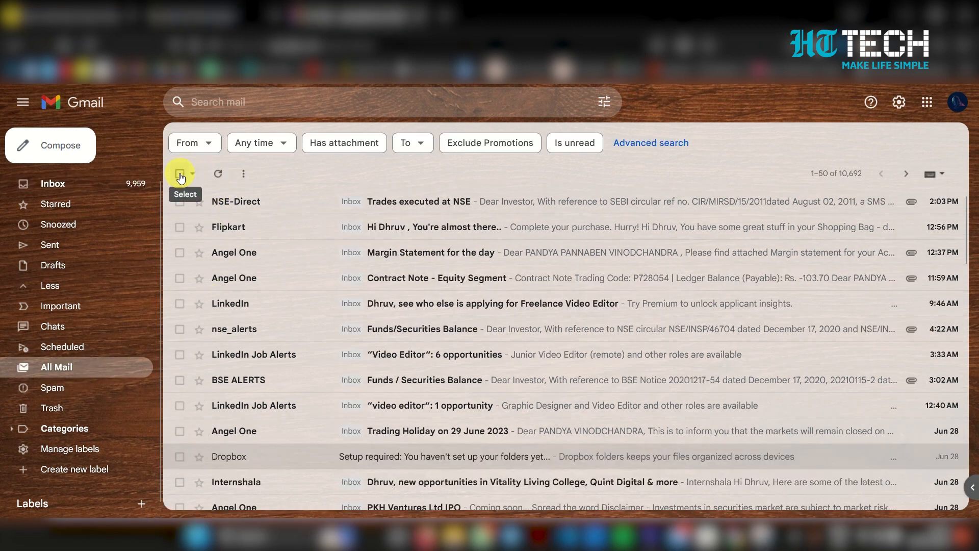
click(180, 173)
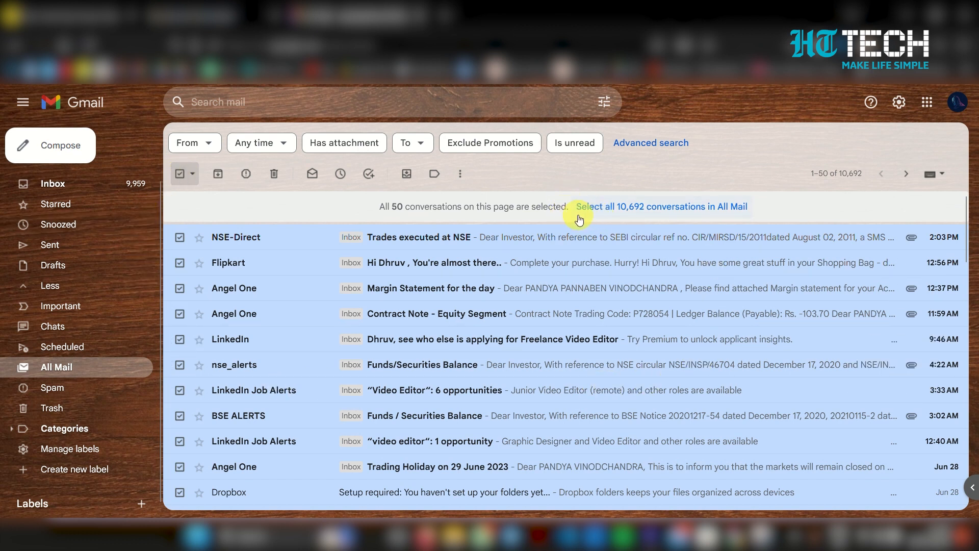
mouse_move(758, 215)
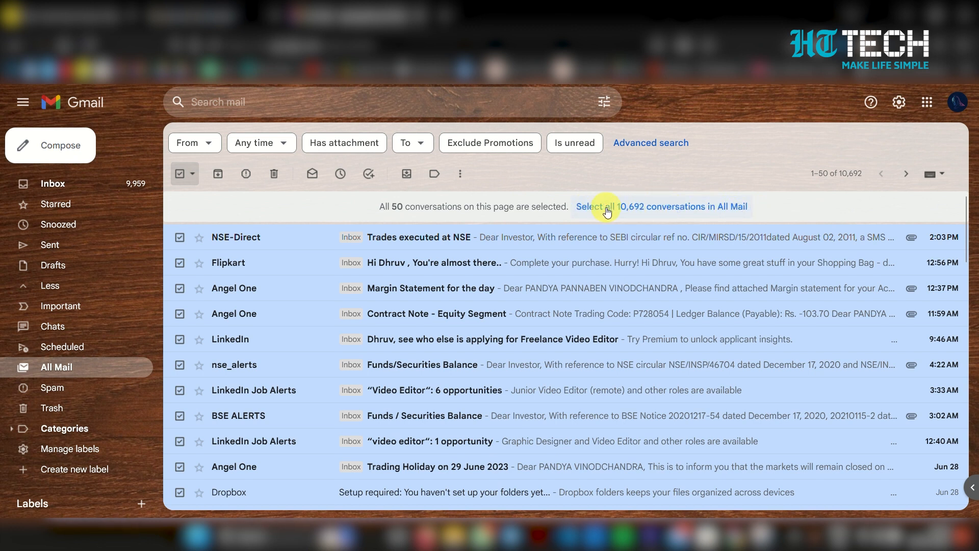
mouse_move(396, 332)
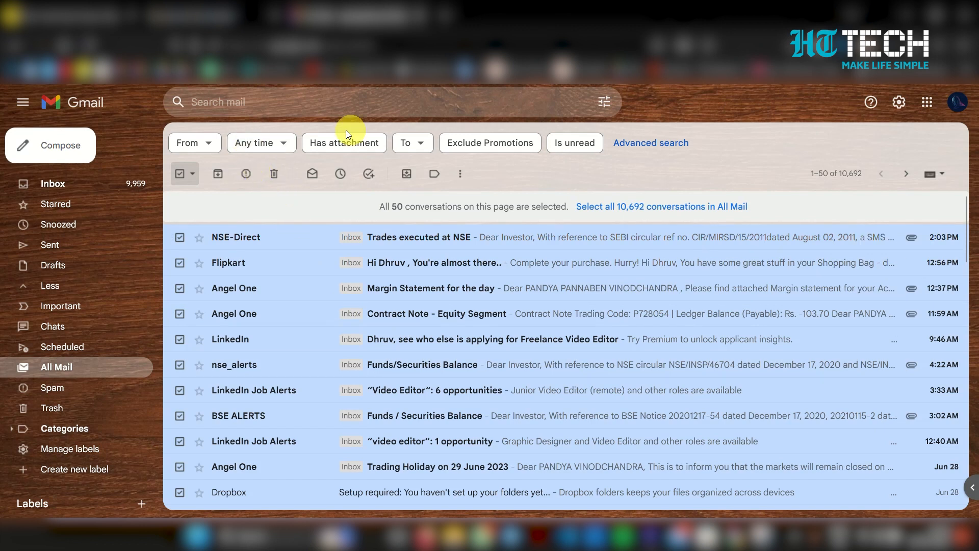
mouse_move(273, 174)
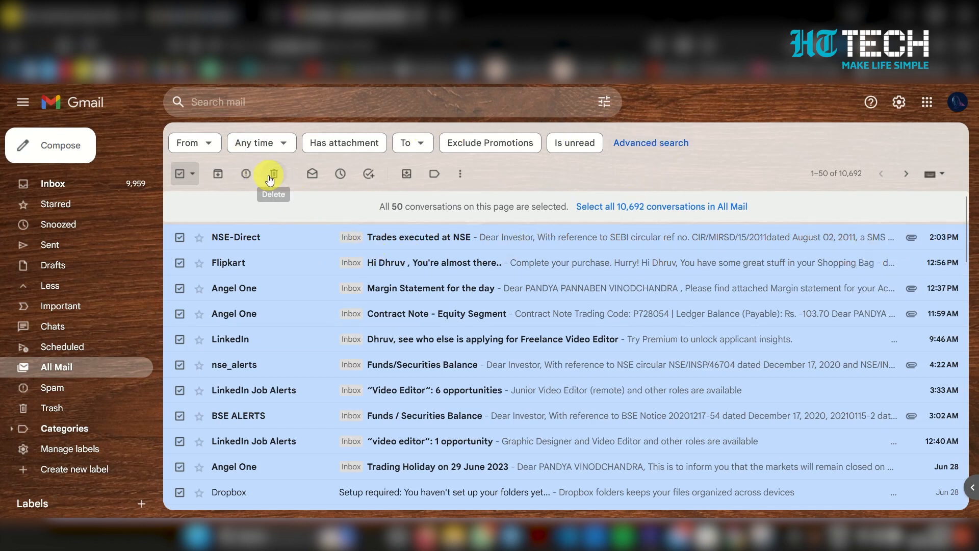